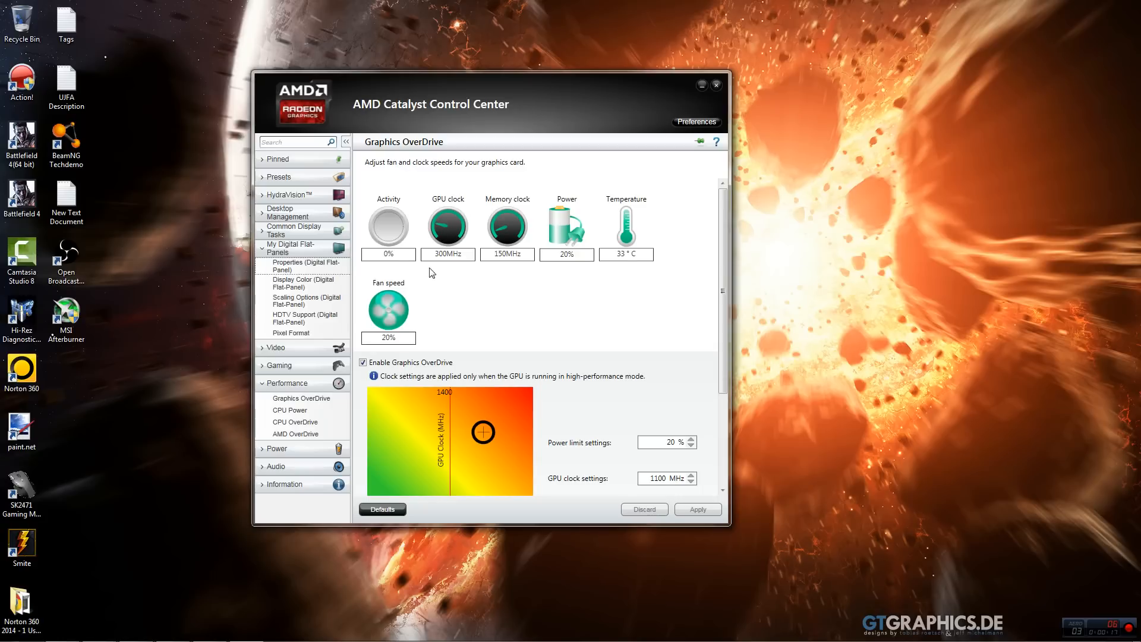
{"action": "mouse_move", "coordinate": [607, 284]}
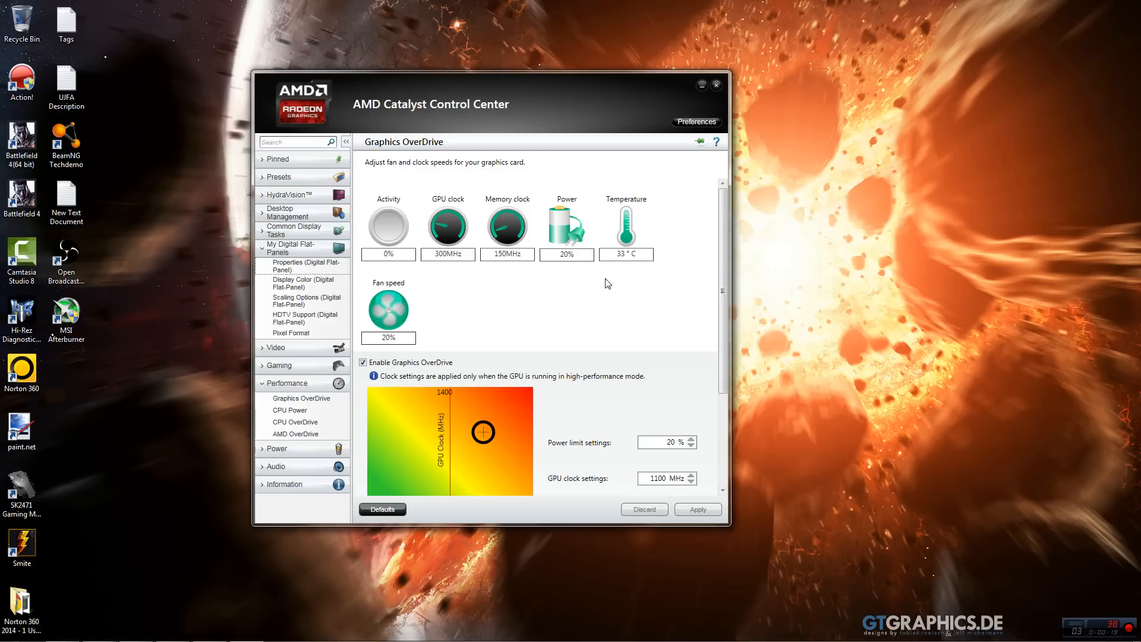
{"action": "mouse_move", "coordinate": [624, 254]}
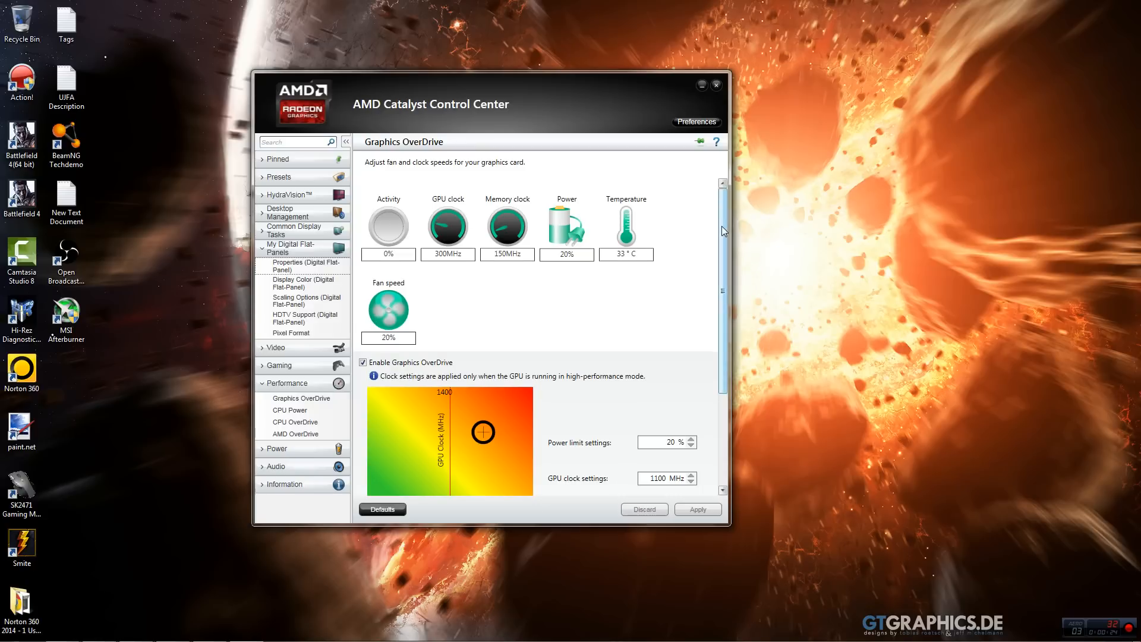
- Nudge the GPU clock up to 1110 MHz, then return it to 1100 MHz
{"action": "scroll", "scroll_direction": "down", "scroll_amount": 3}
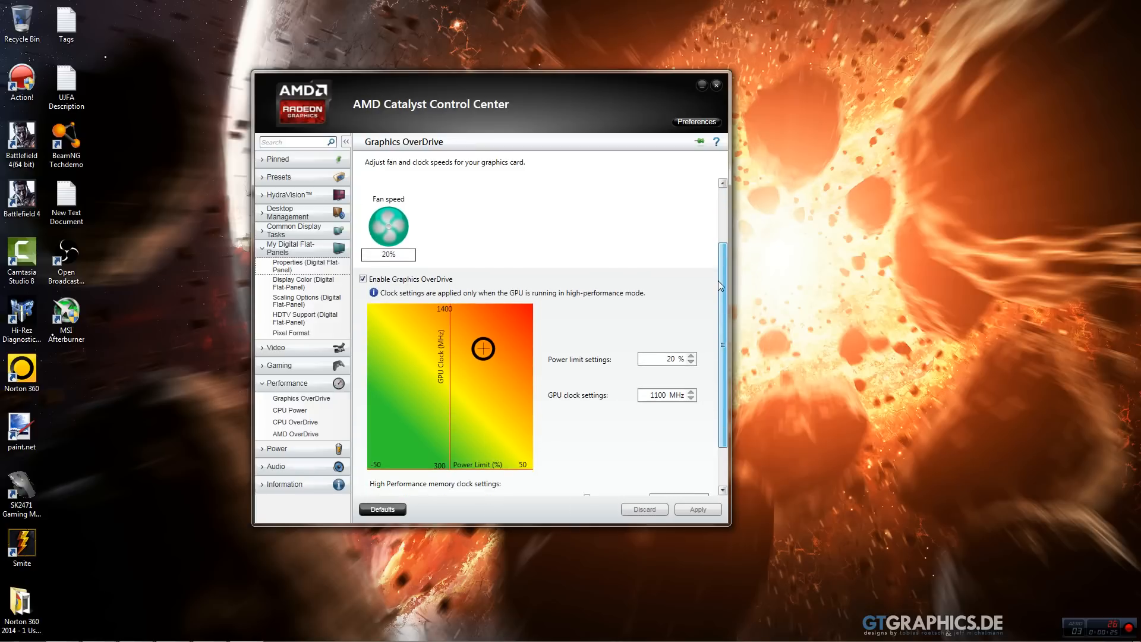
{"action": "scroll", "scroll_direction": "down", "scroll_amount": 3}
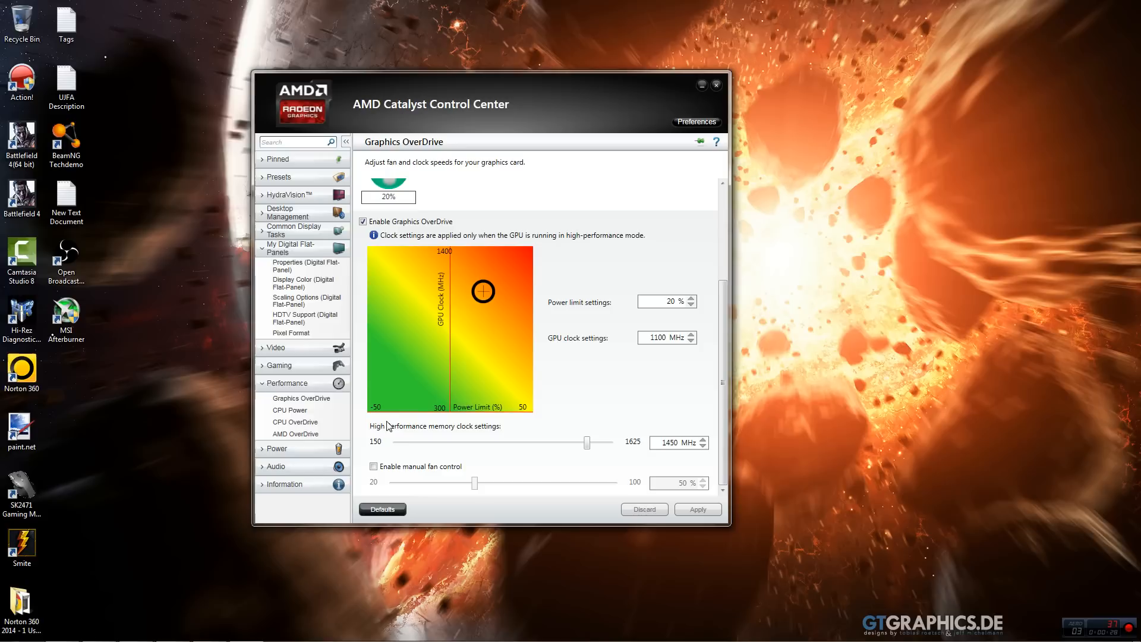
{"action": "mouse_move", "coordinate": [483, 292]}
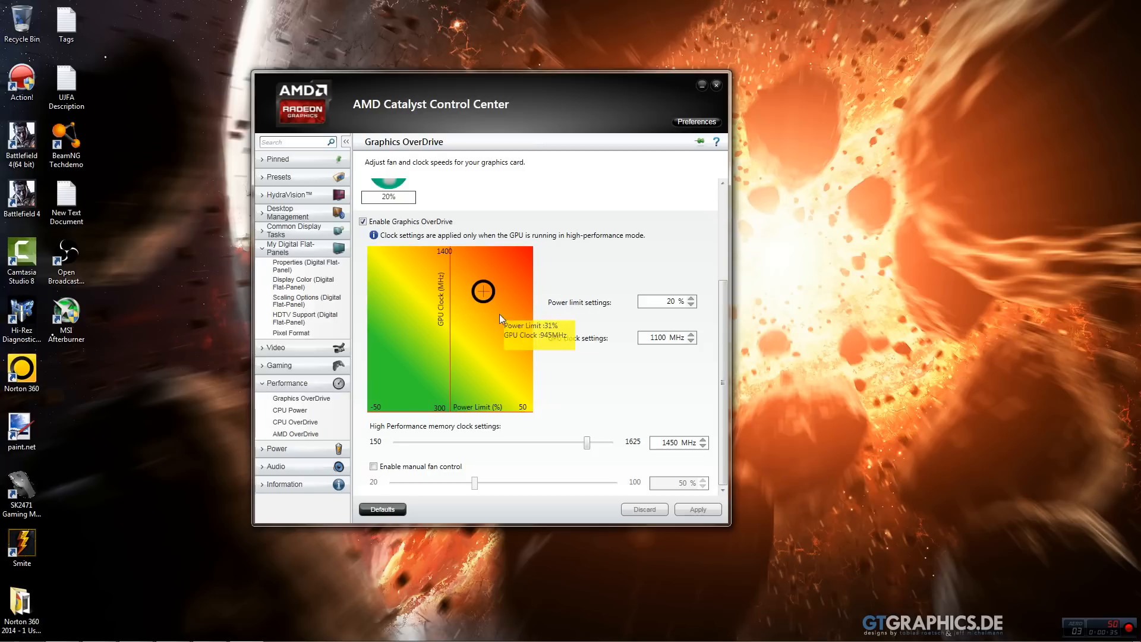
{"action": "mouse_move", "coordinate": [516, 397]}
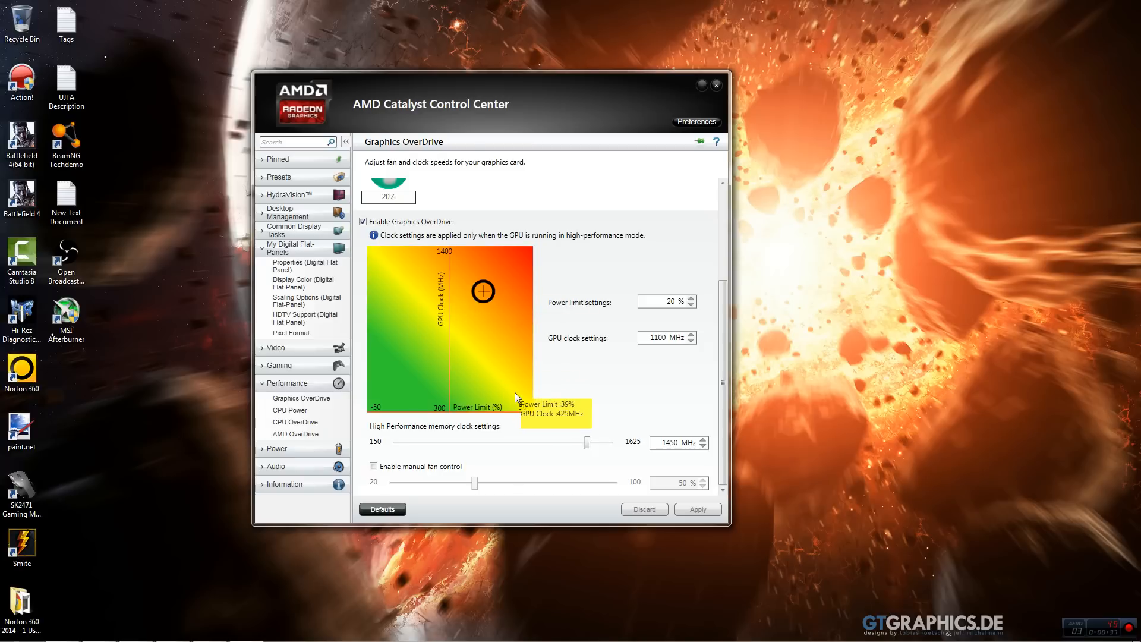
{"action": "mouse_move", "coordinate": [617, 284]}
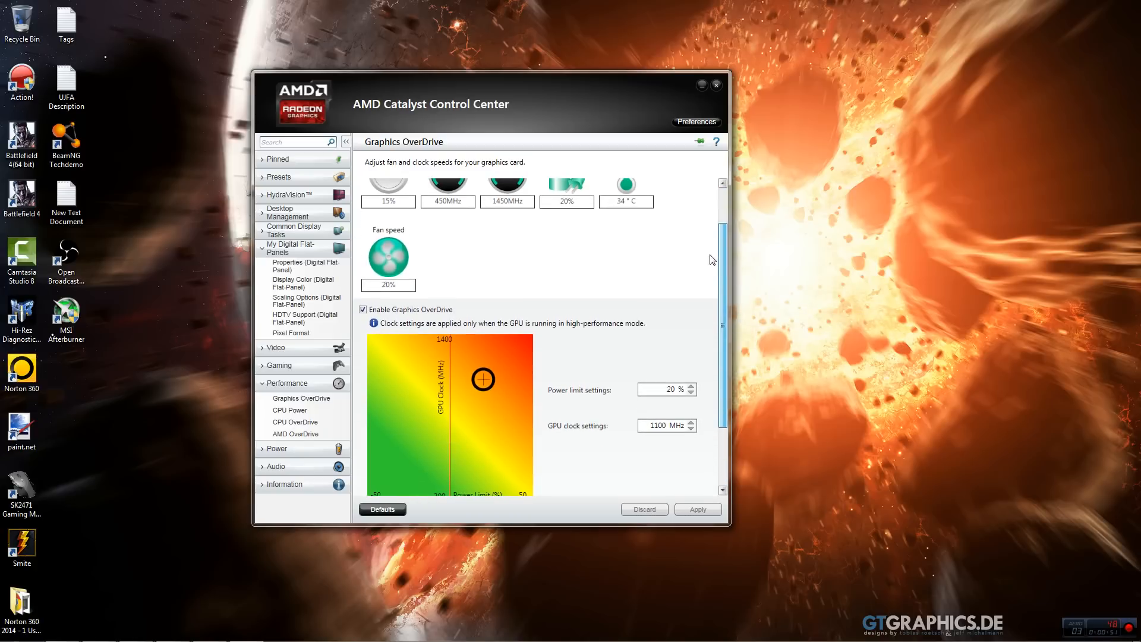
{"action": "scroll", "scroll_direction": "down", "scroll_amount": 3}
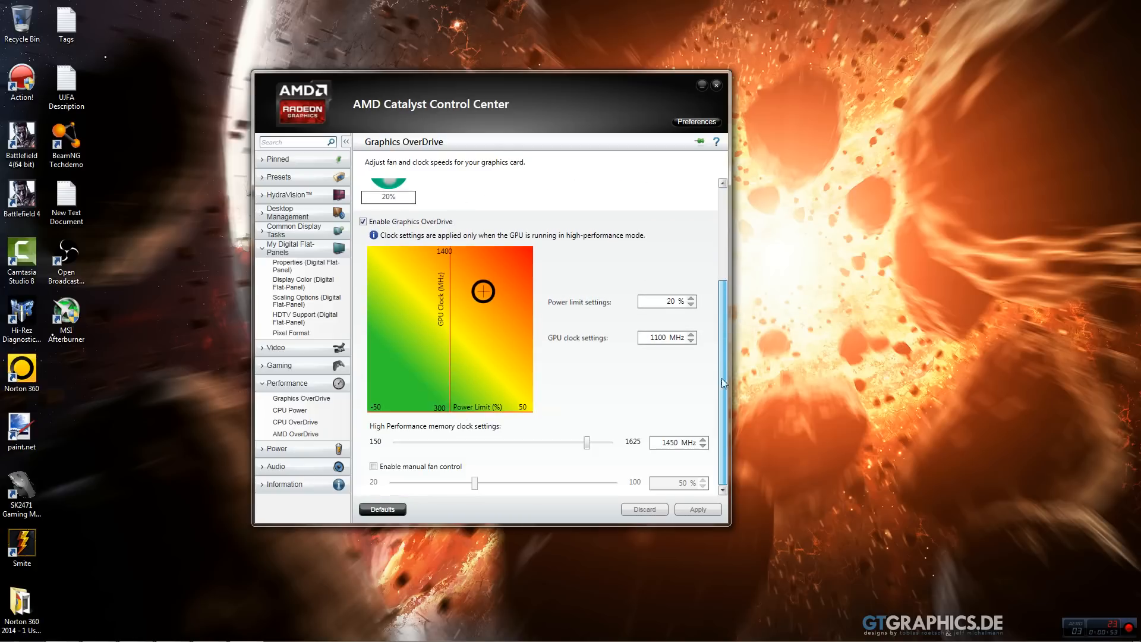
{"action": "mouse_move", "coordinate": [697, 322]}
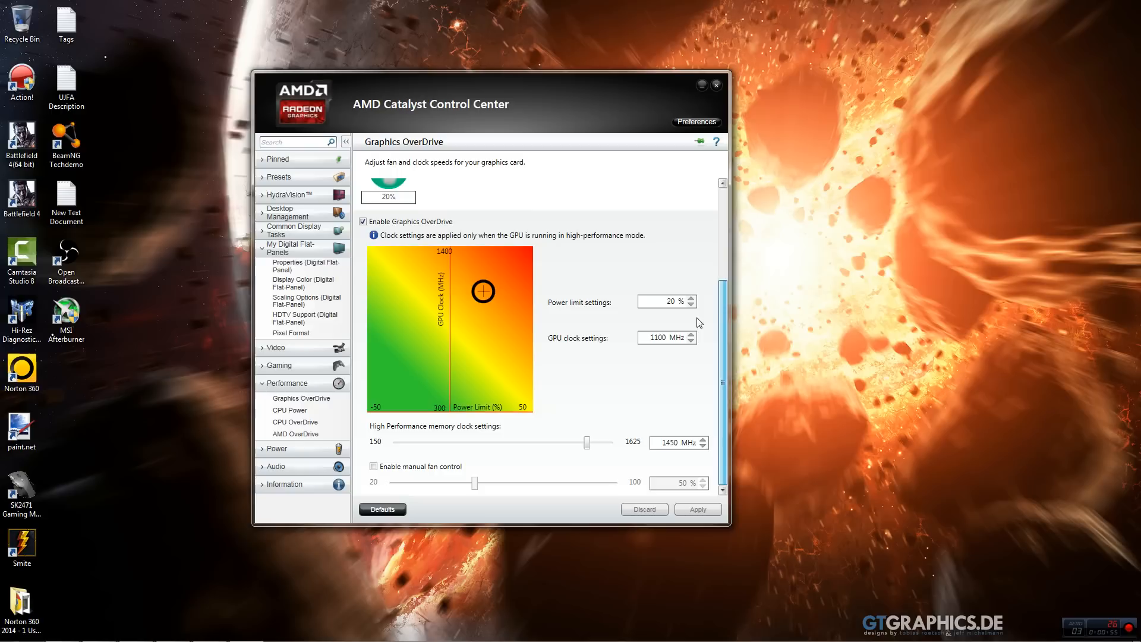
{"action": "mouse_move", "coordinate": [687, 342]}
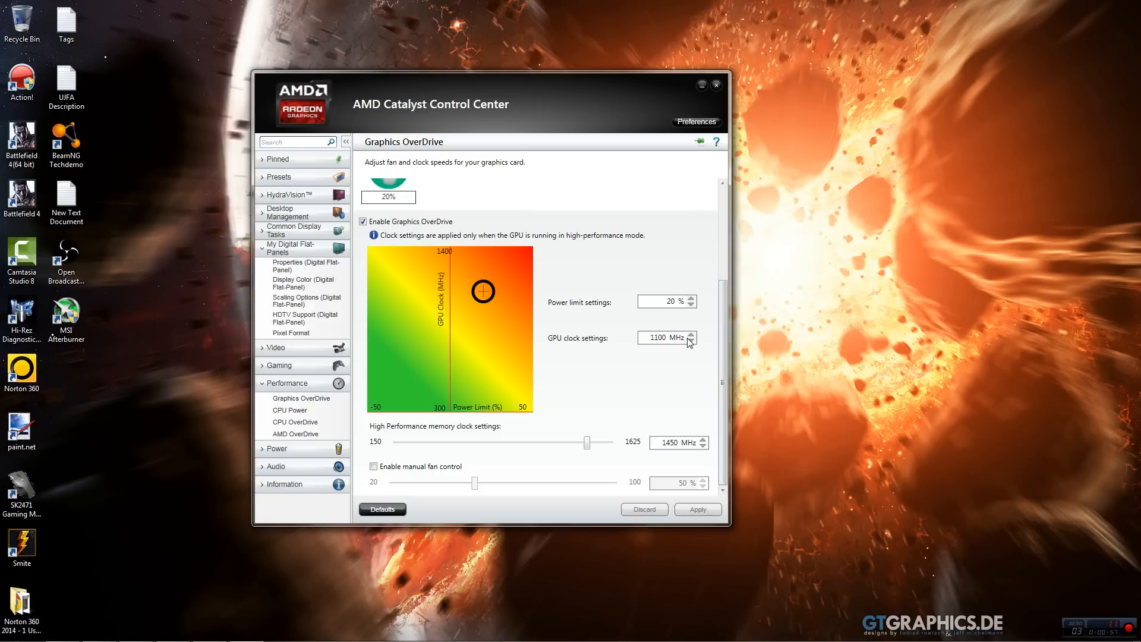
{"action": "mouse_move", "coordinate": [642, 385]}
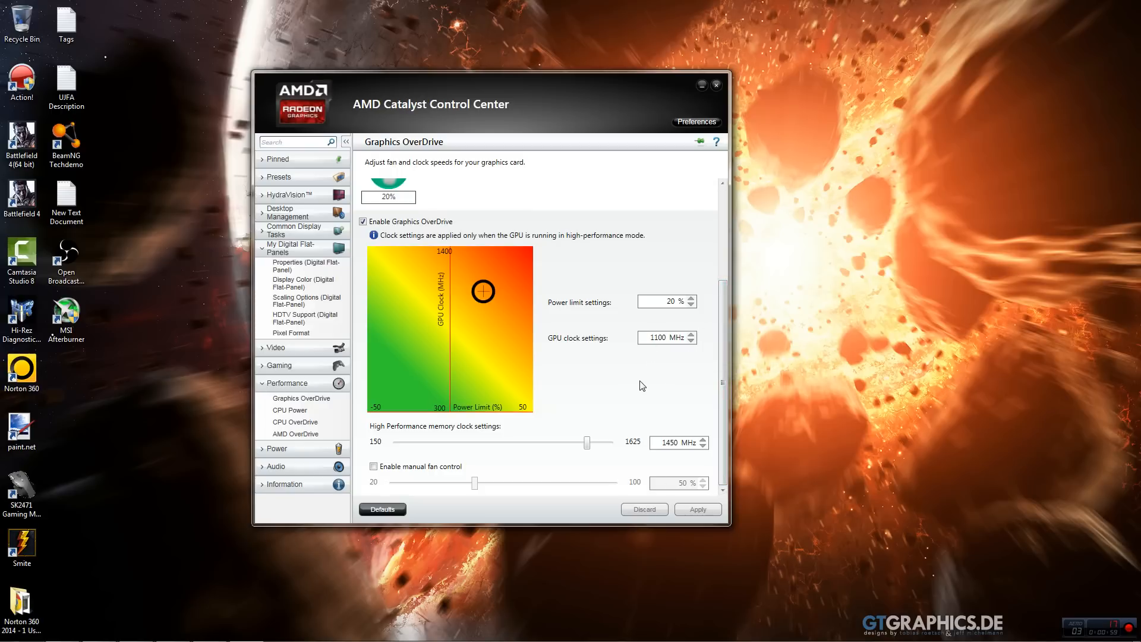
{"action": "mouse_move", "coordinate": [645, 379]}
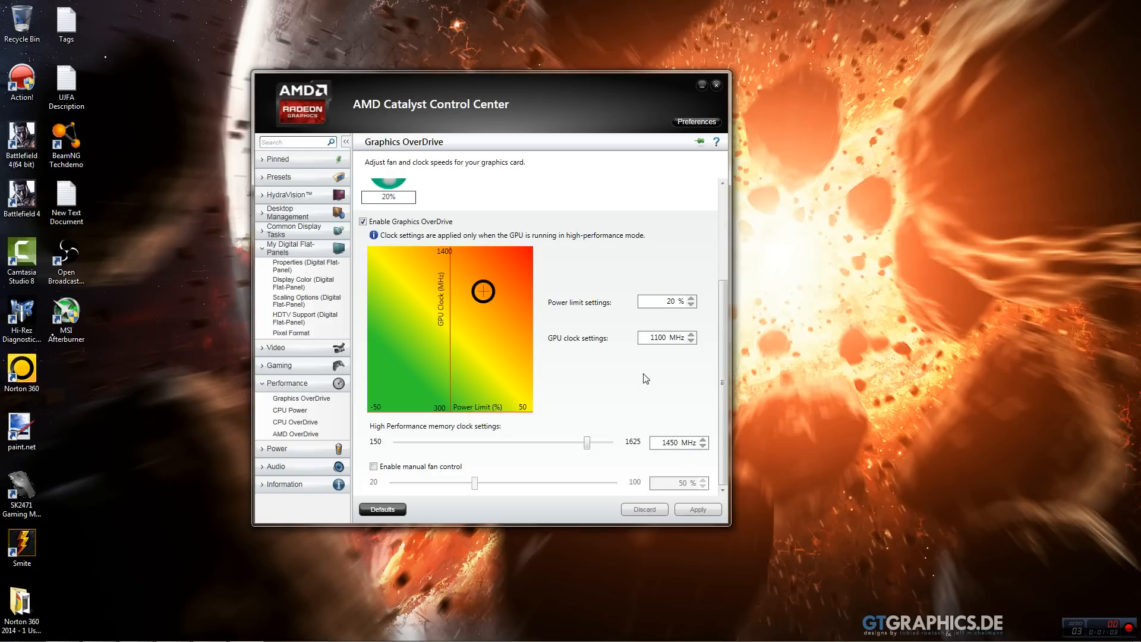
{"action": "mouse_move", "coordinate": [768, 292]}
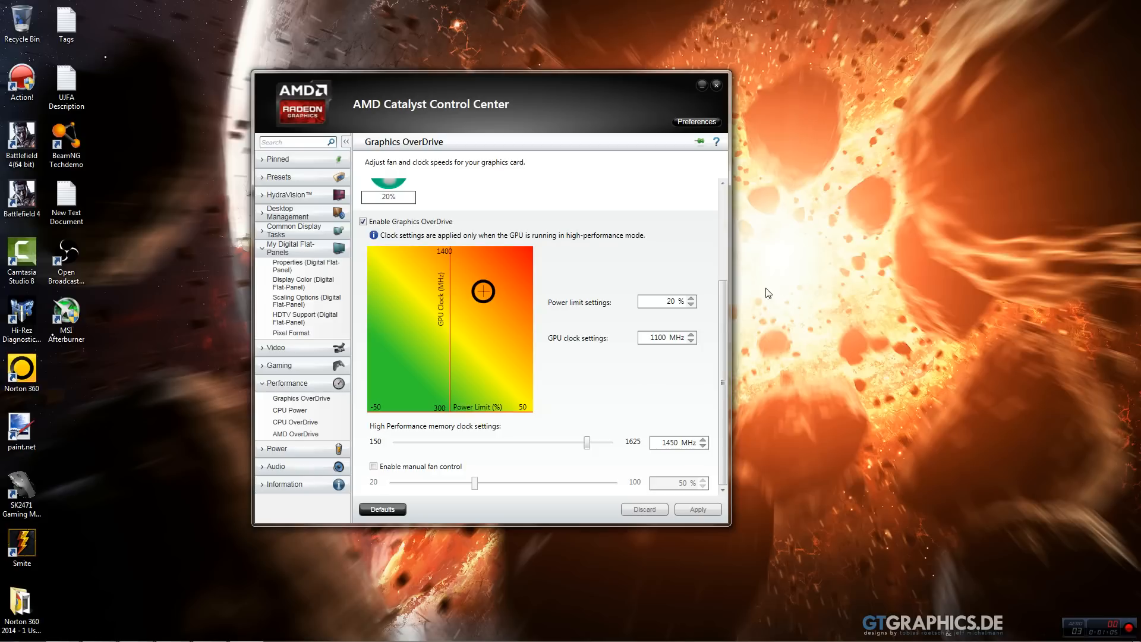
{"action": "scroll", "scroll_direction": "up", "scroll_amount": 3}
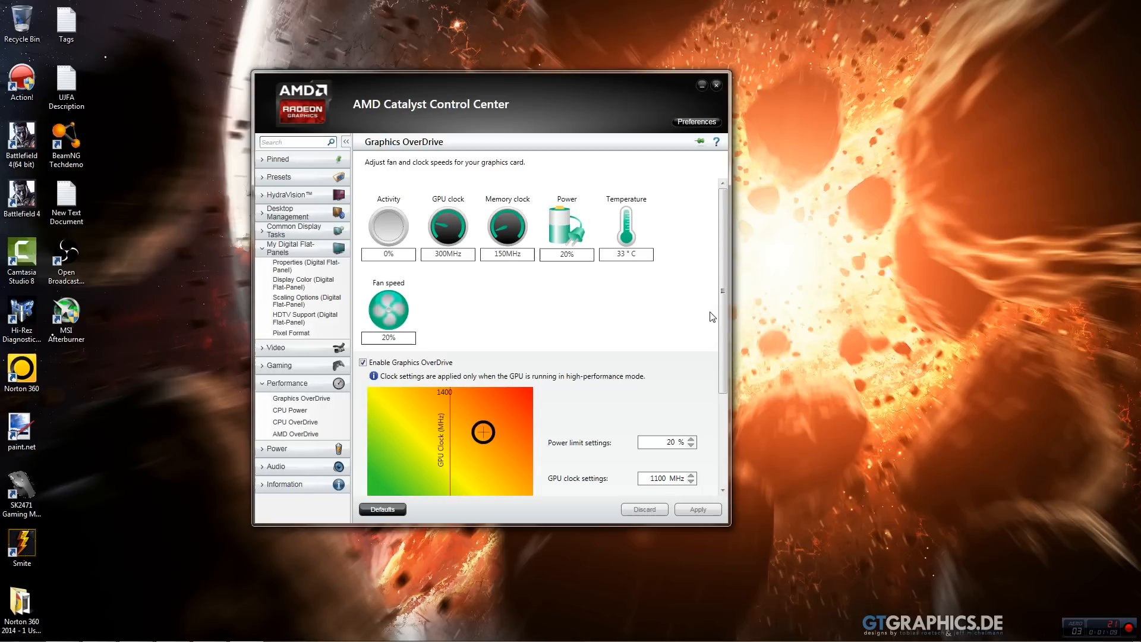
{"action": "scroll", "scroll_direction": "down", "scroll_amount": 3}
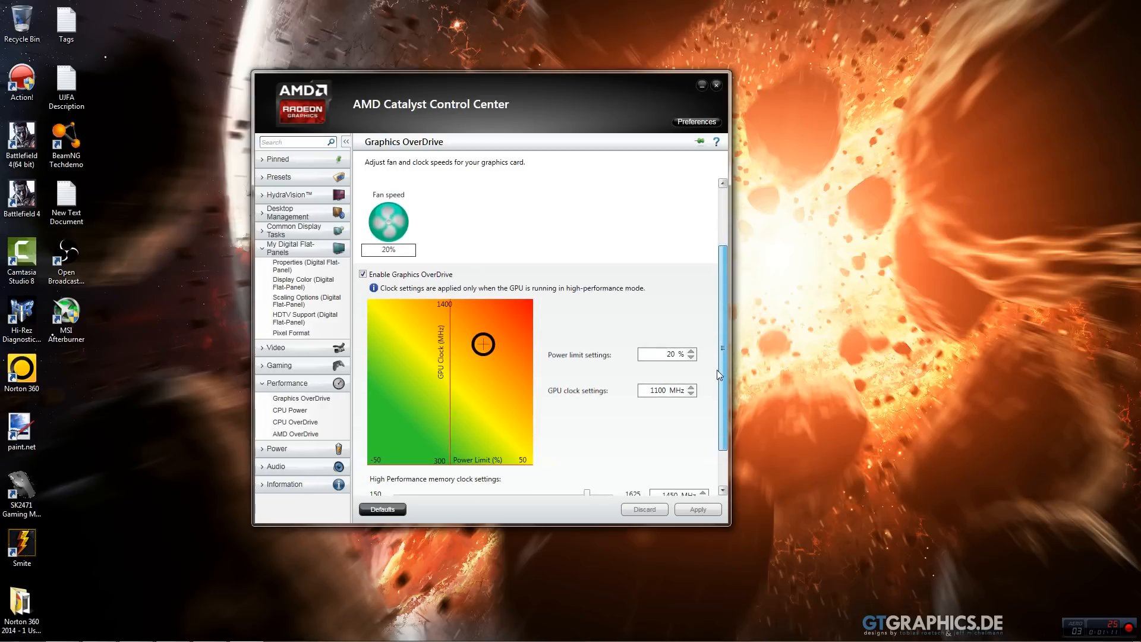
{"action": "scroll", "scroll_direction": "down", "scroll_amount": 3}
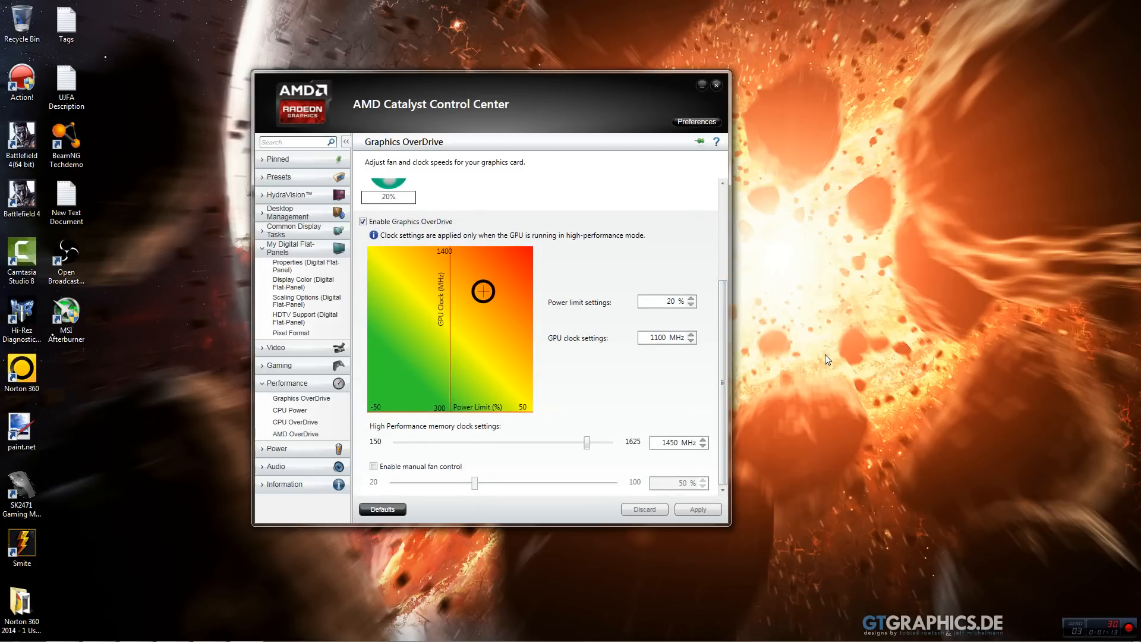
{"action": "mouse_move", "coordinate": [753, 258]}
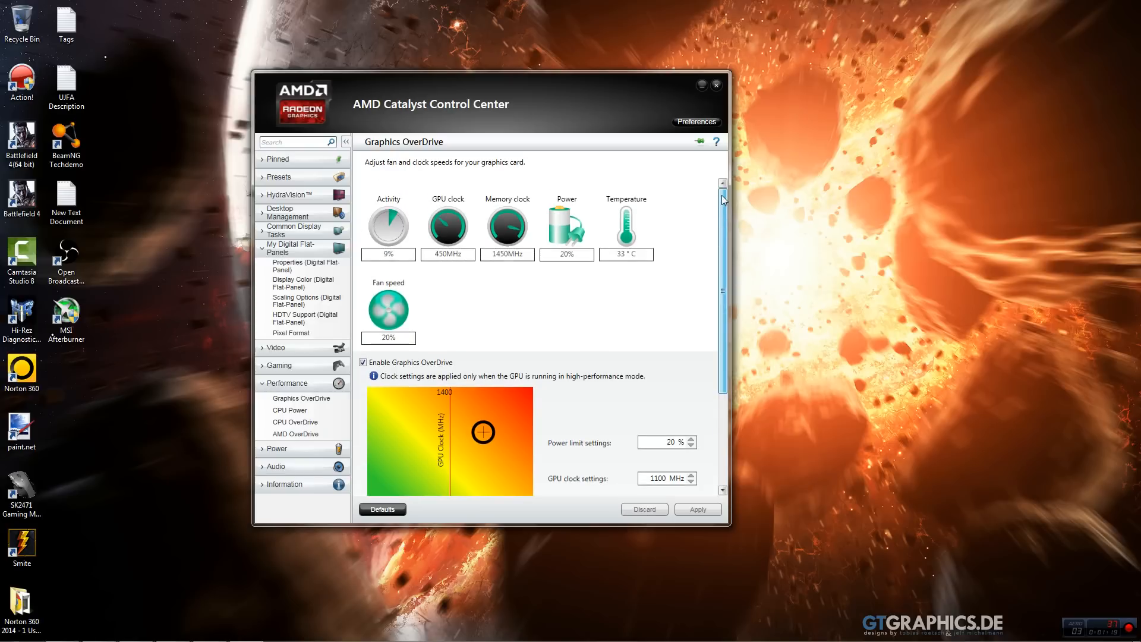
{"action": "scroll", "scroll_direction": "down", "scroll_amount": 3}
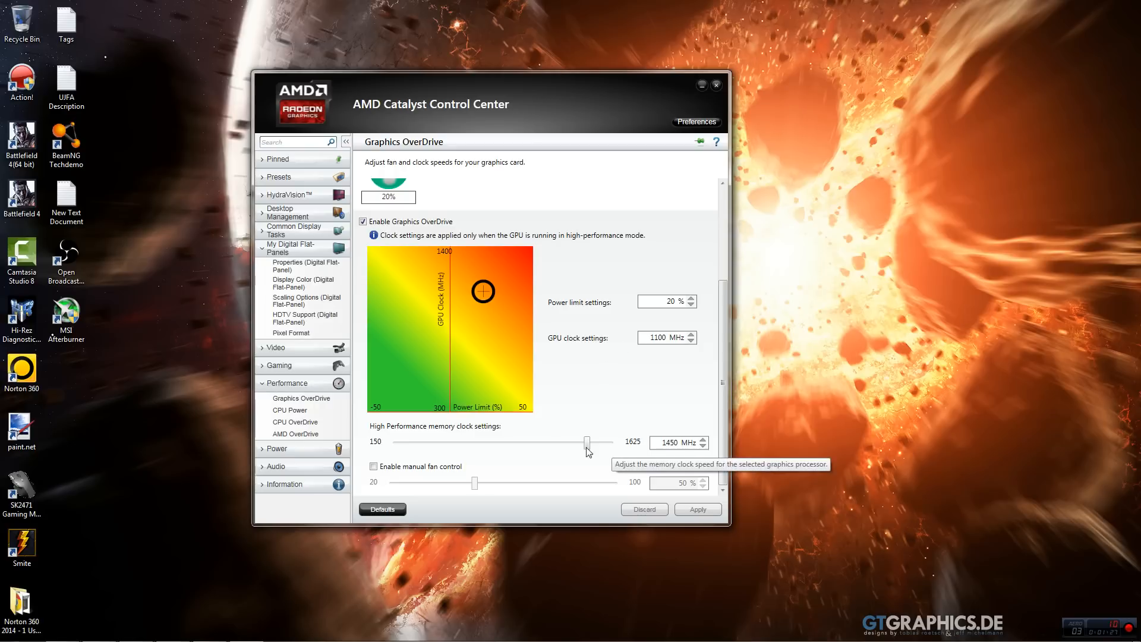
{"action": "mouse_move", "coordinate": [673, 392]}
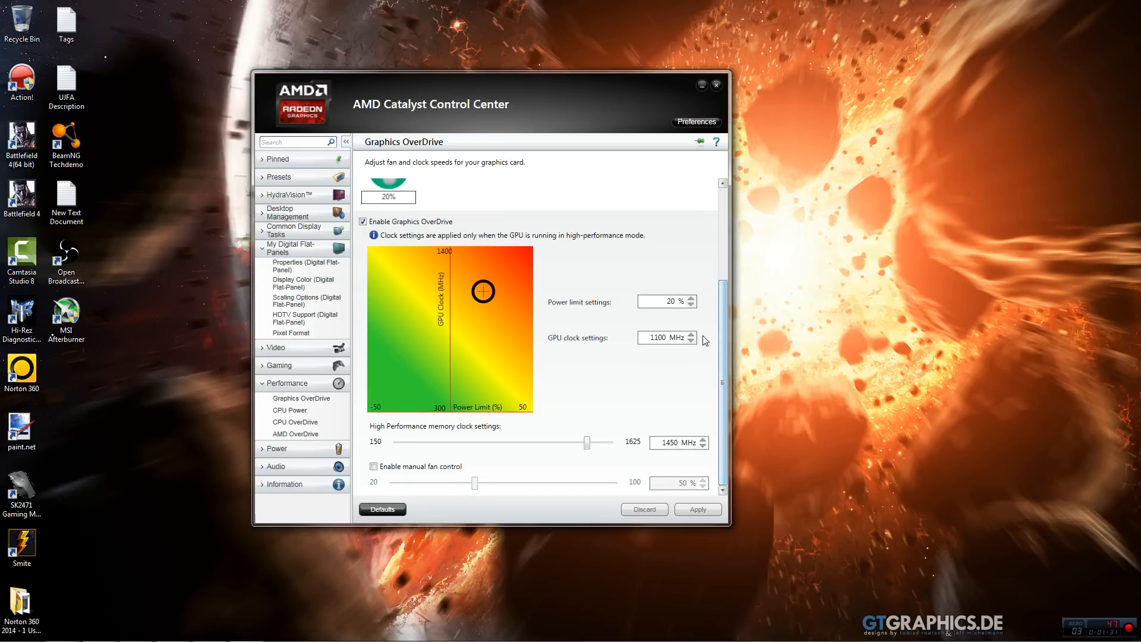
{"action": "left_click", "coordinate": [691, 334]}
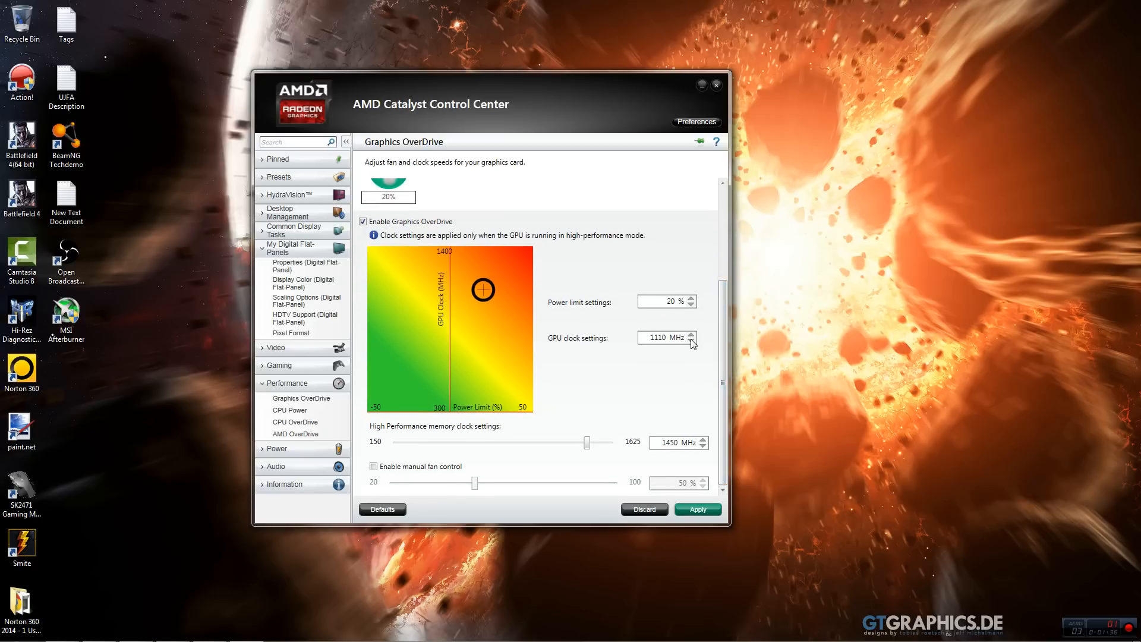
{"action": "left_click", "coordinate": [691, 341]}
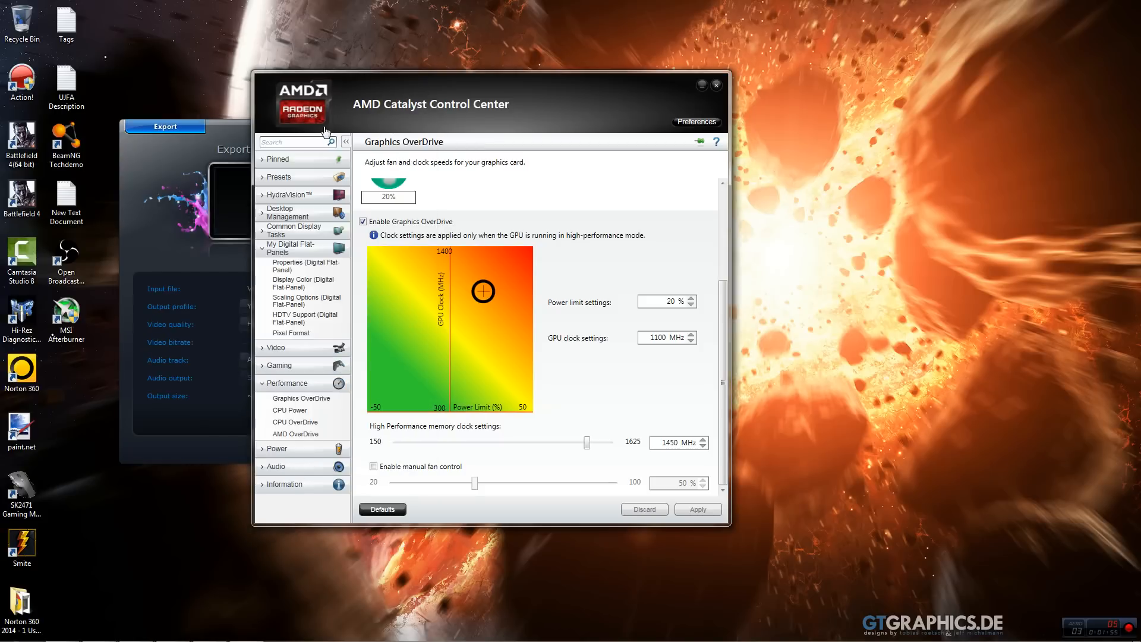
{"action": "left_click", "coordinate": [165, 126]}
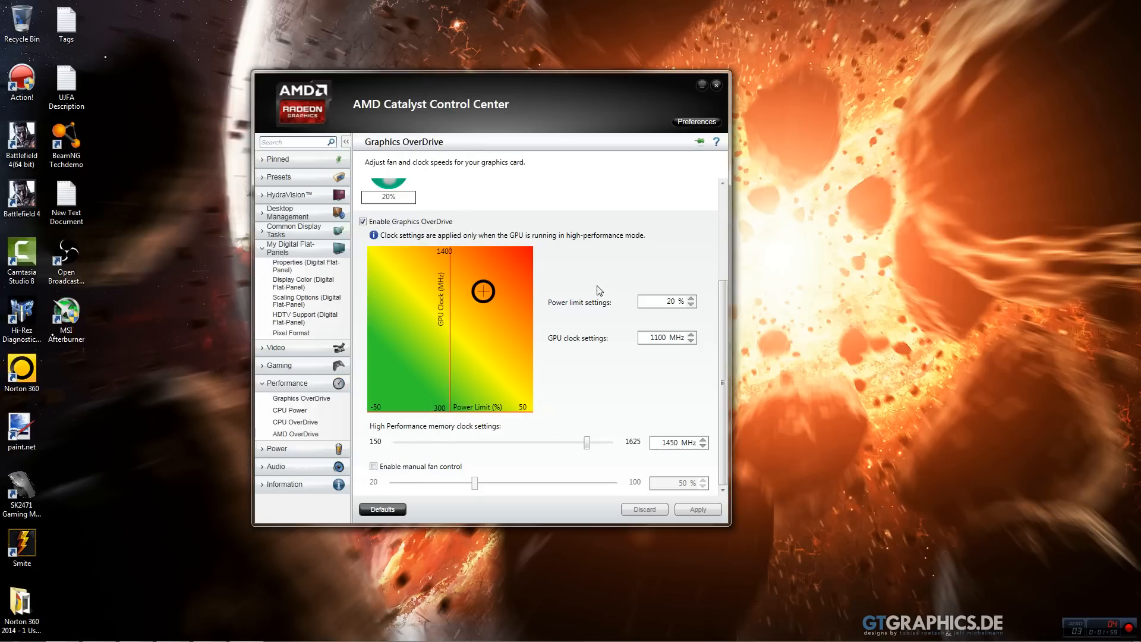
{"action": "mouse_move", "coordinate": [750, 275]}
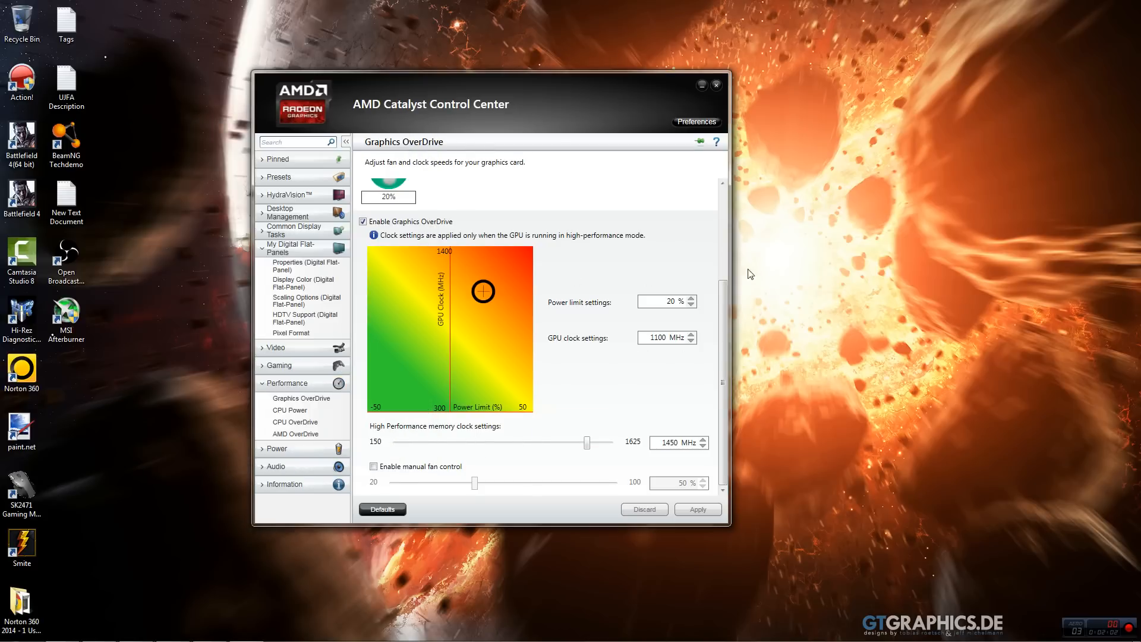
{"action": "scroll", "scroll_direction": "down", "scroll_amount": 3}
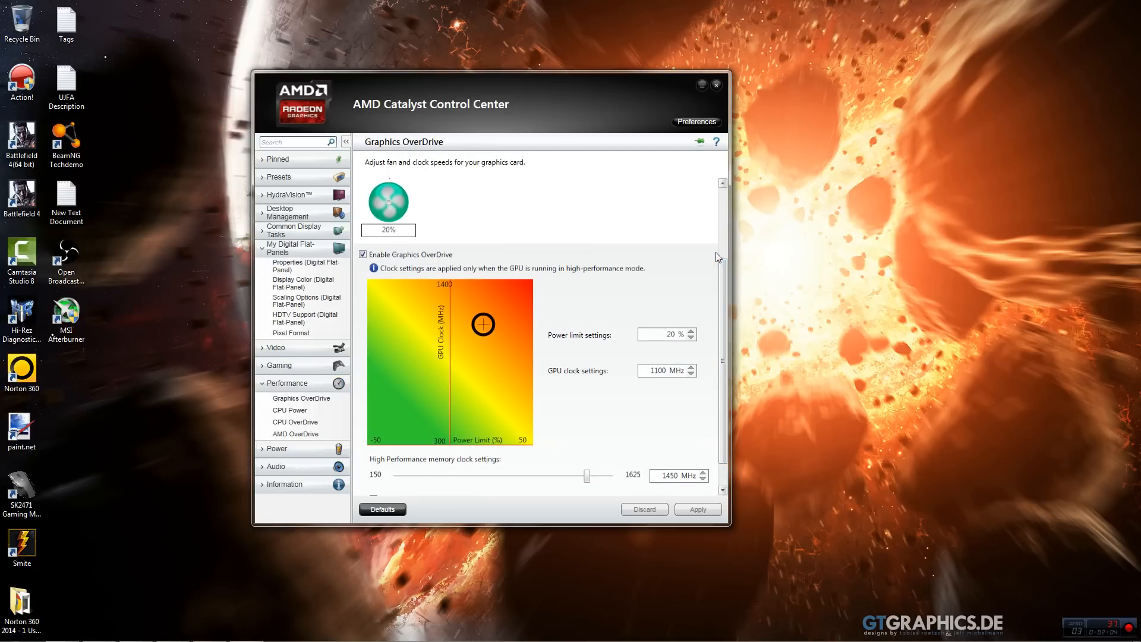
{"action": "scroll", "scroll_direction": "down", "scroll_amount": 3}
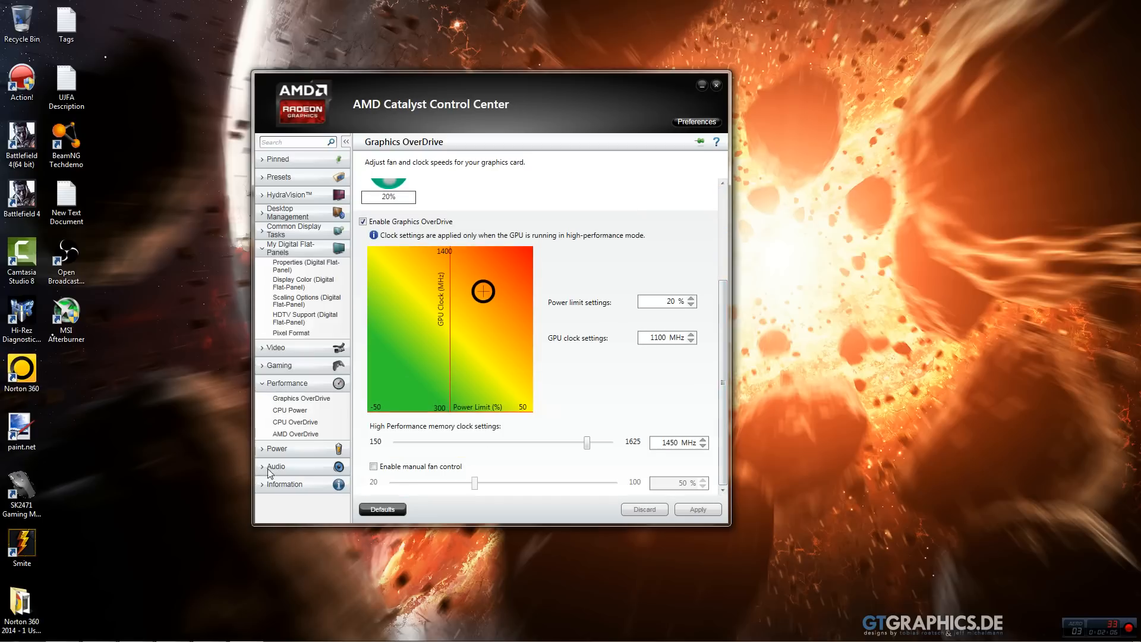
- Toggle manual fan control on and off, leaving fan speed at 54% and control unchecked
{"action": "left_click", "coordinate": [374, 466]}
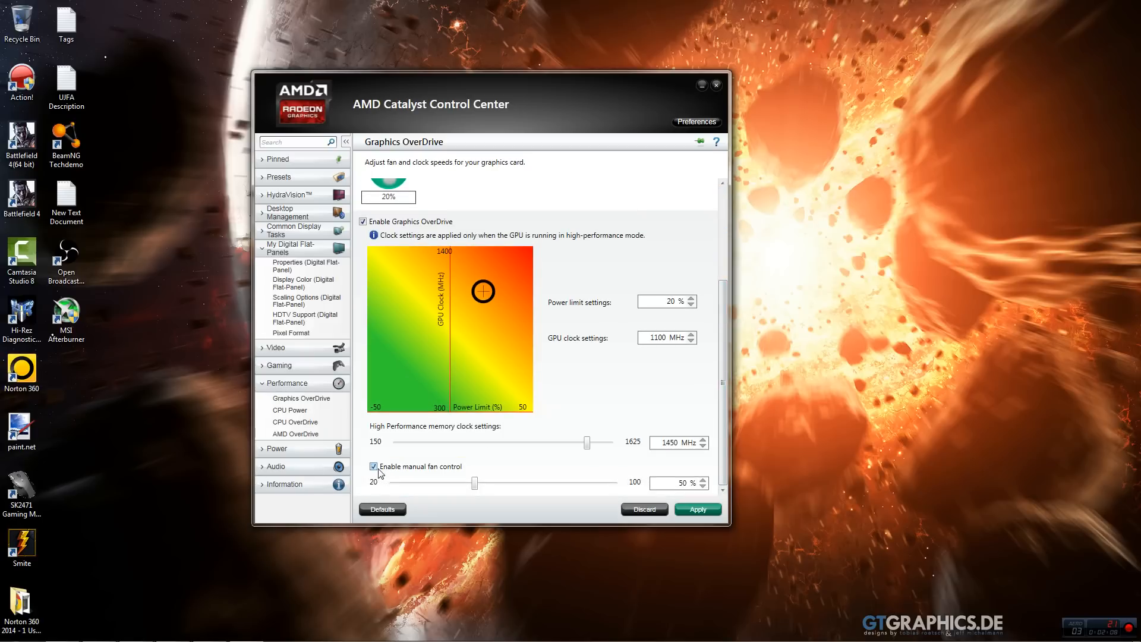
{"action": "left_click", "coordinate": [373, 467]}
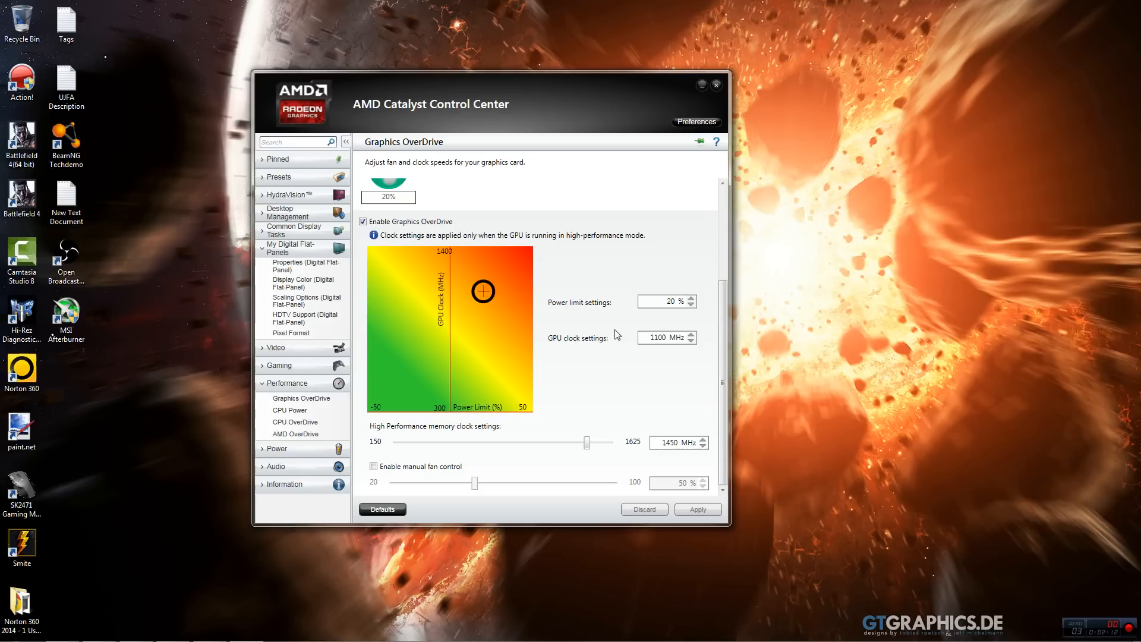
{"action": "mouse_move", "coordinate": [572, 375]}
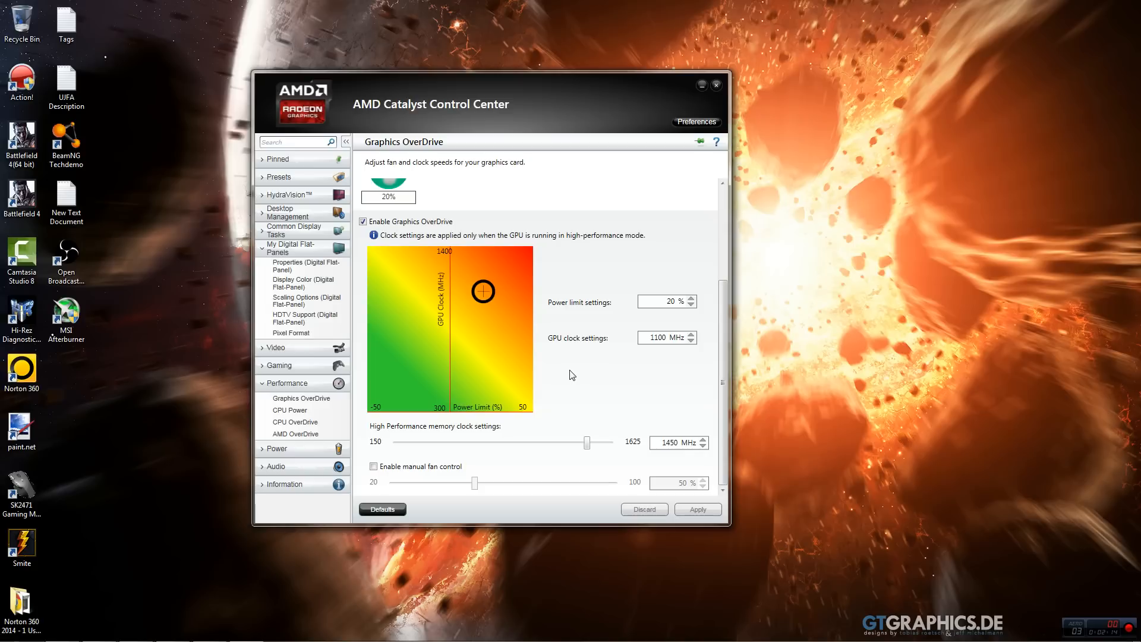
{"action": "mouse_move", "coordinate": [601, 389]}
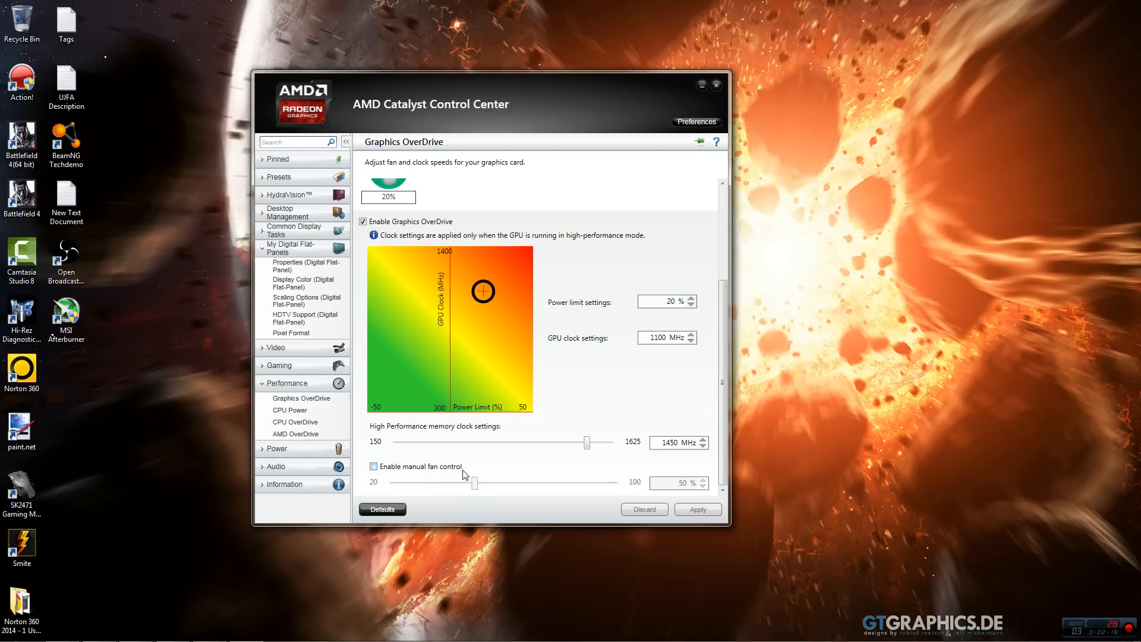
{"action": "left_click", "coordinate": [374, 467]}
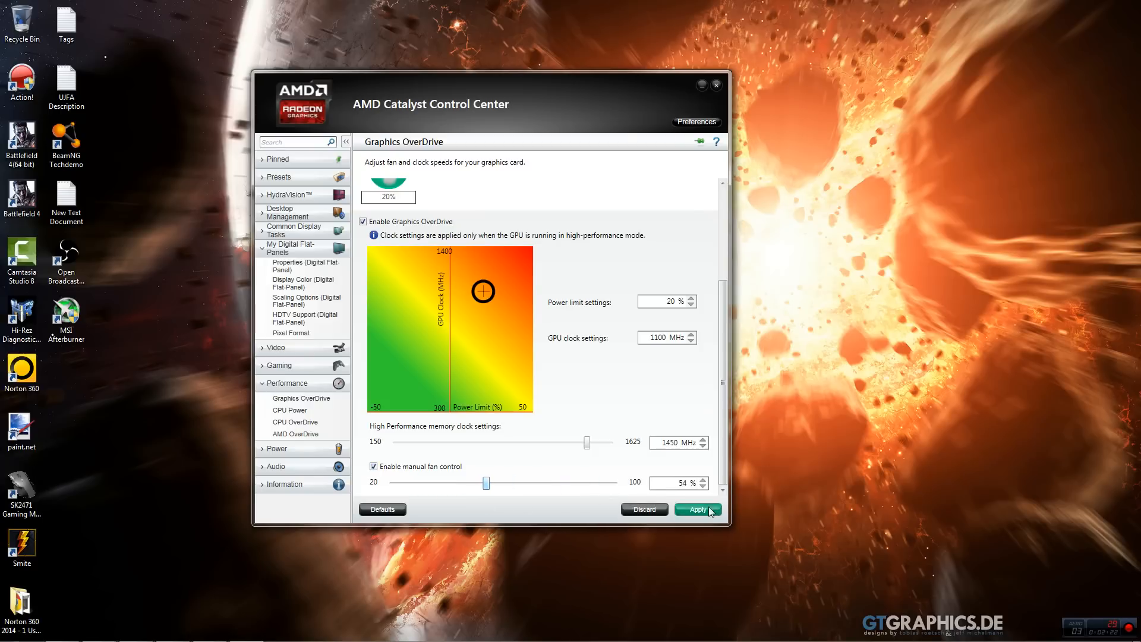
{"action": "left_click", "coordinate": [373, 466]}
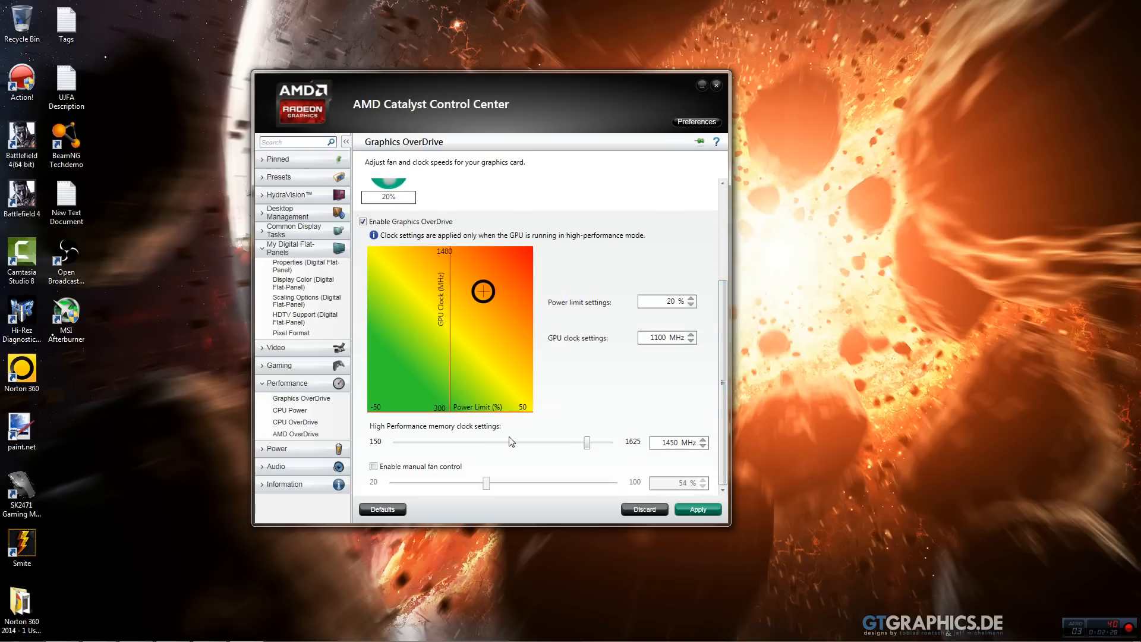
{"action": "mouse_move", "coordinate": [447, 435]}
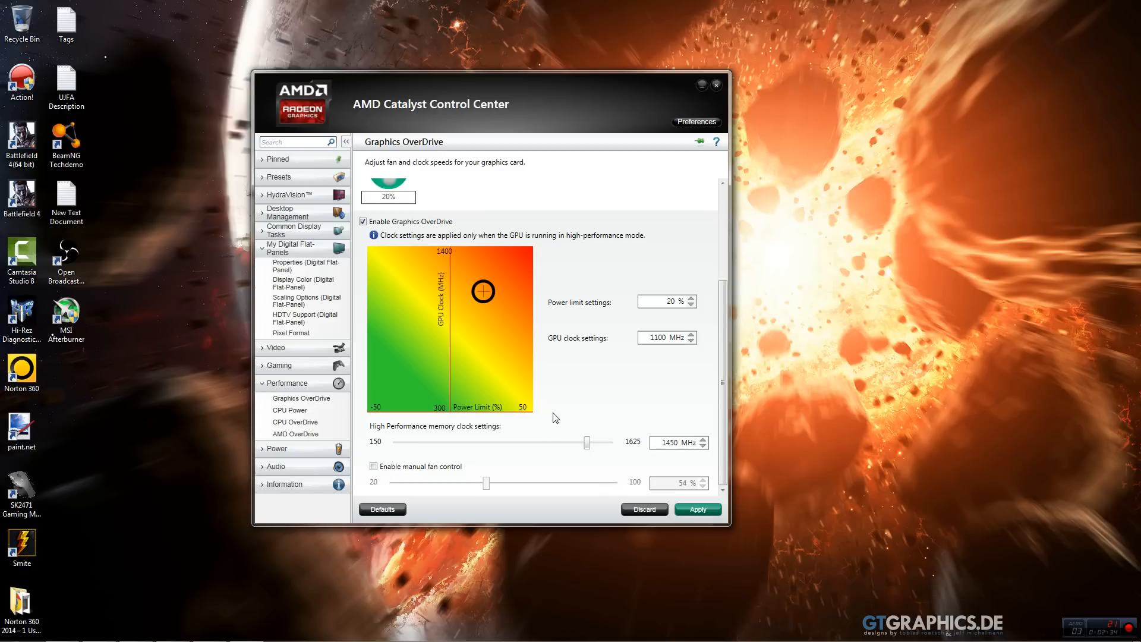
{"action": "mouse_move", "coordinate": [756, 382]}
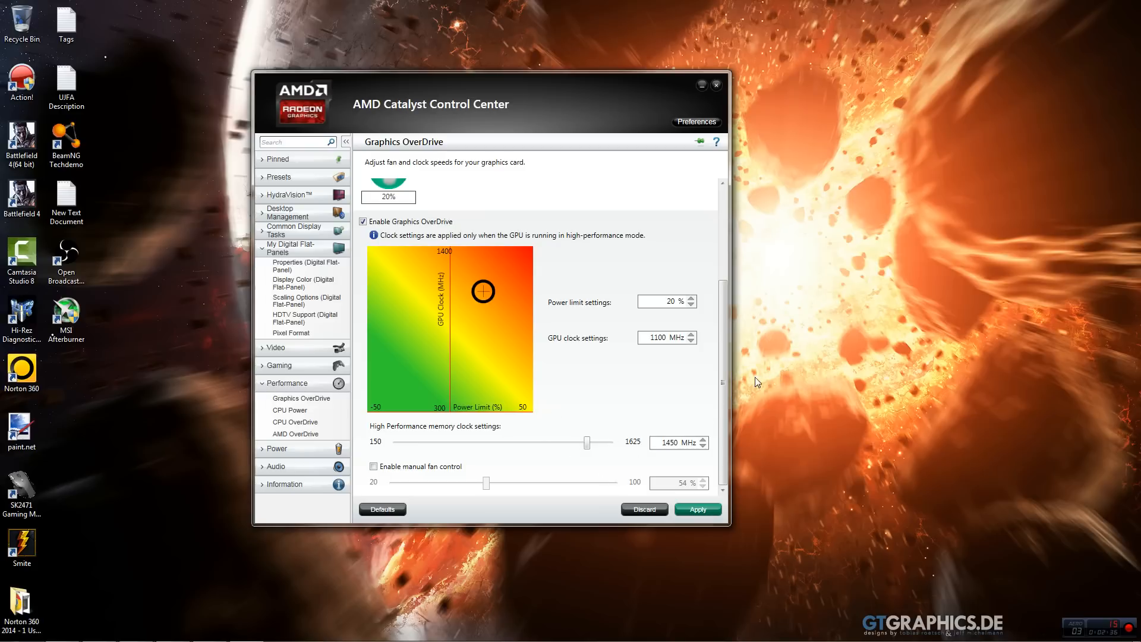
{"action": "mouse_move", "coordinate": [703, 338]}
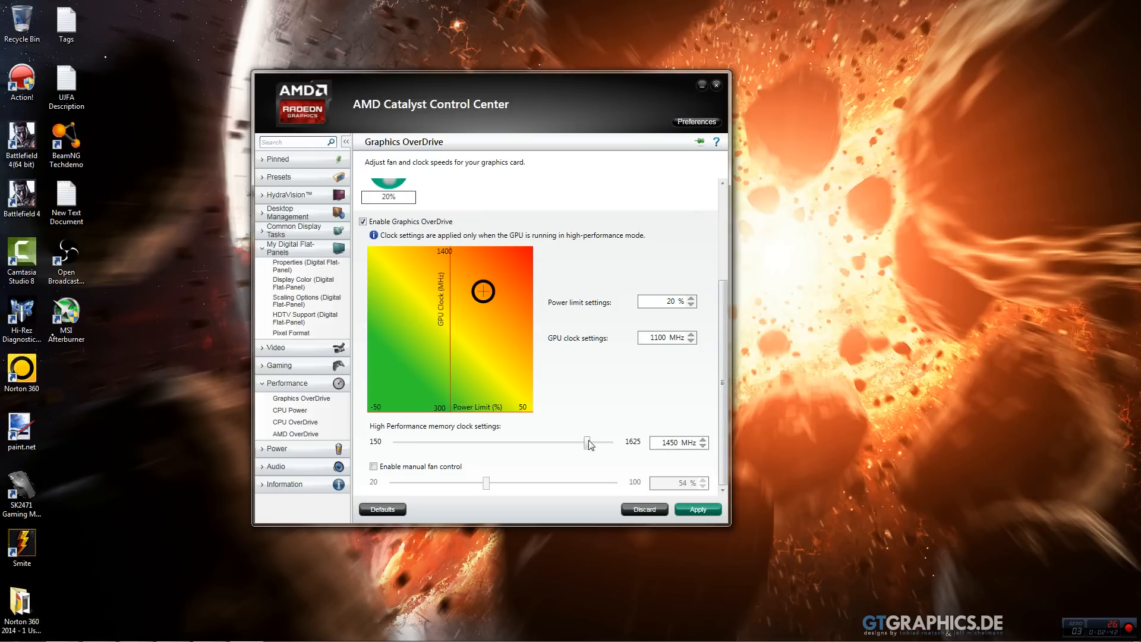
- Step the High Performance memory clock up from 1450 MHz to 1460 MHz
{"action": "left_click", "coordinate": [704, 439]}
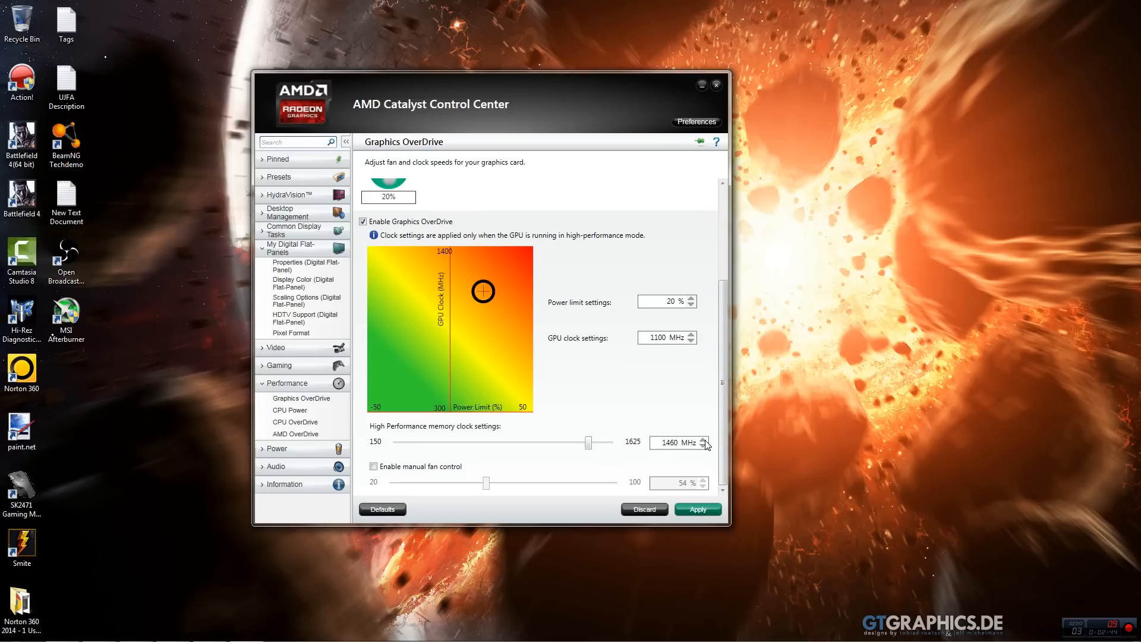
{"action": "left_click", "coordinate": [666, 442]}
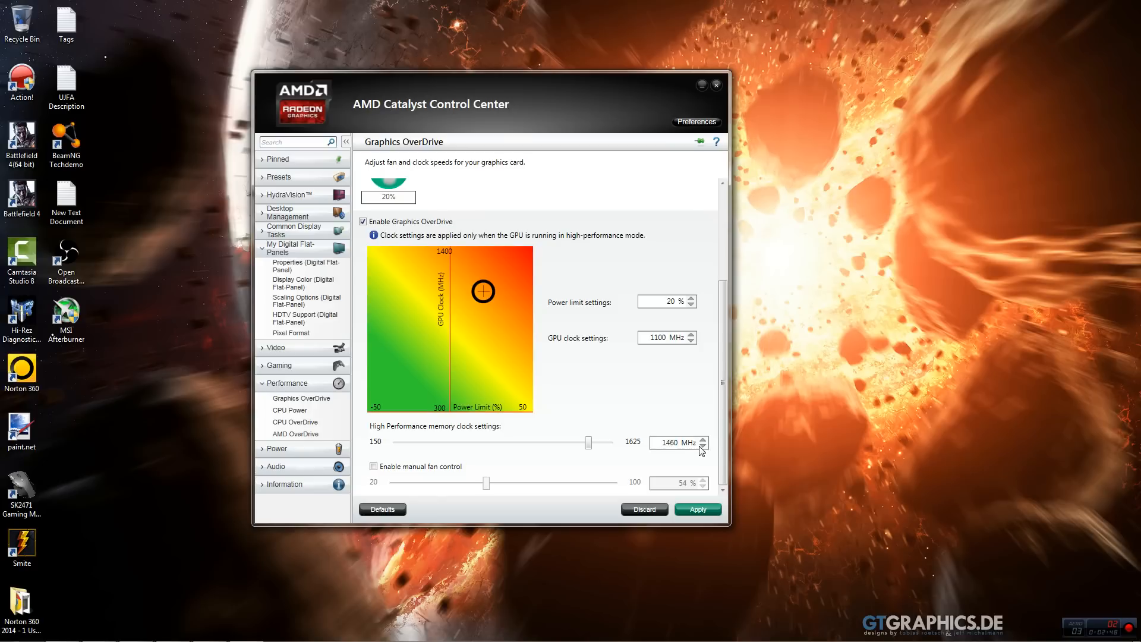
{"action": "left_click", "coordinate": [703, 447]}
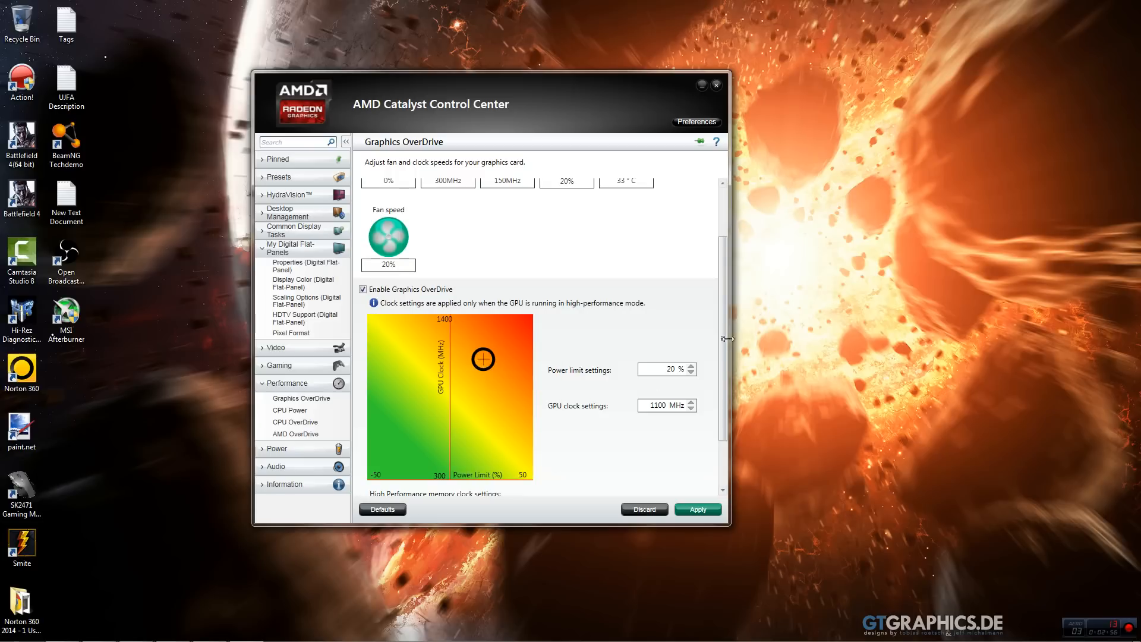
{"action": "mouse_move", "coordinate": [668, 278]}
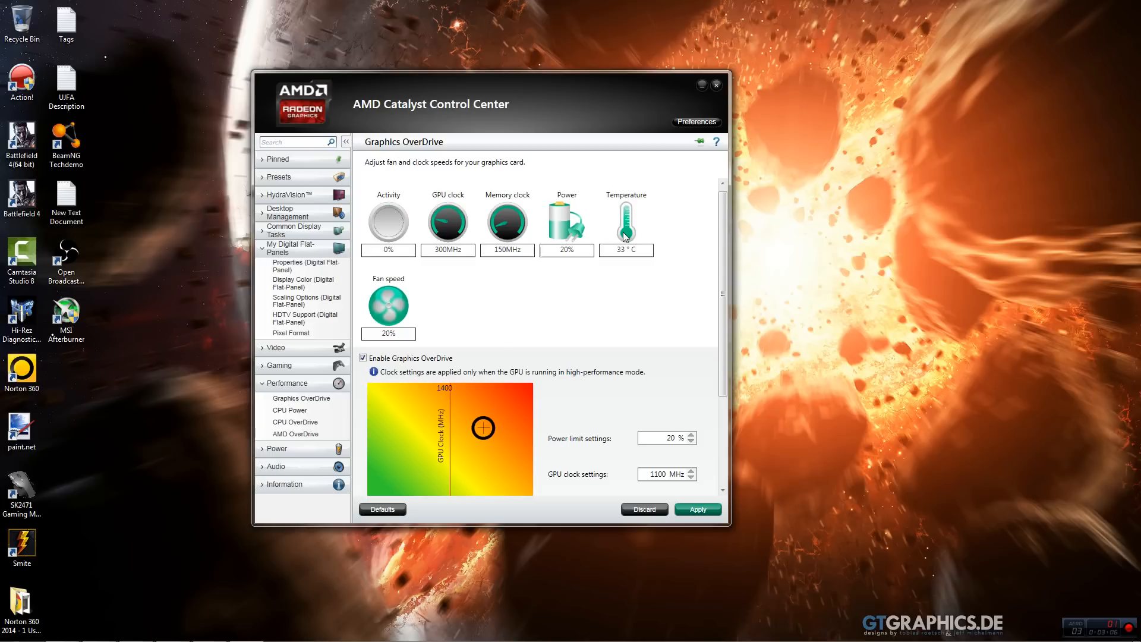
{"action": "mouse_move", "coordinate": [71, 482]}
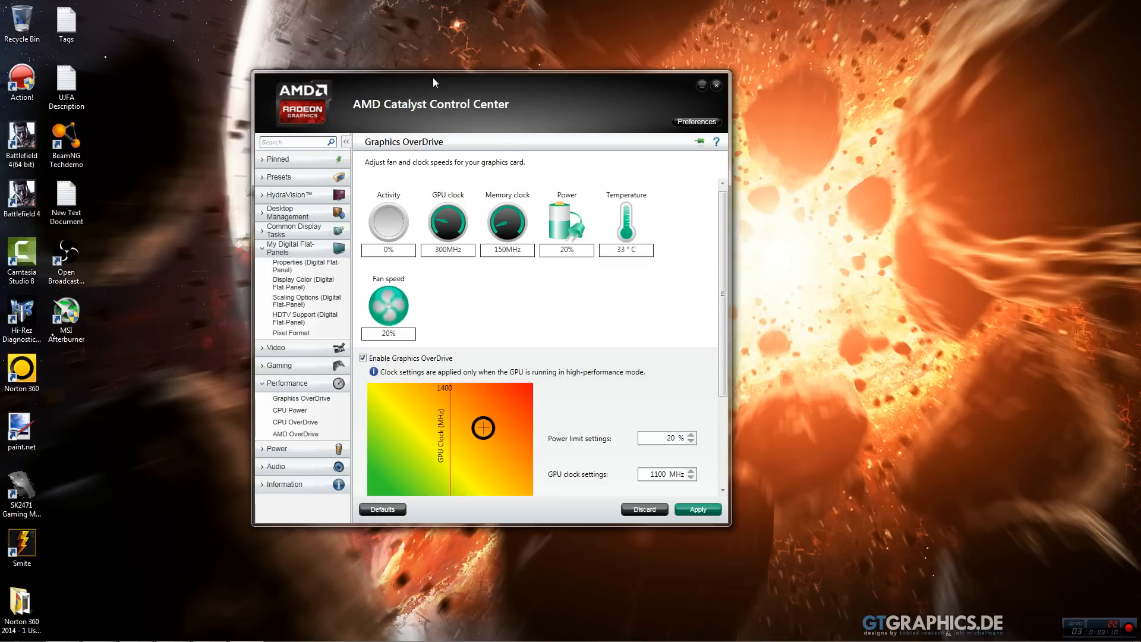
{"action": "mouse_move", "coordinate": [442, 107]}
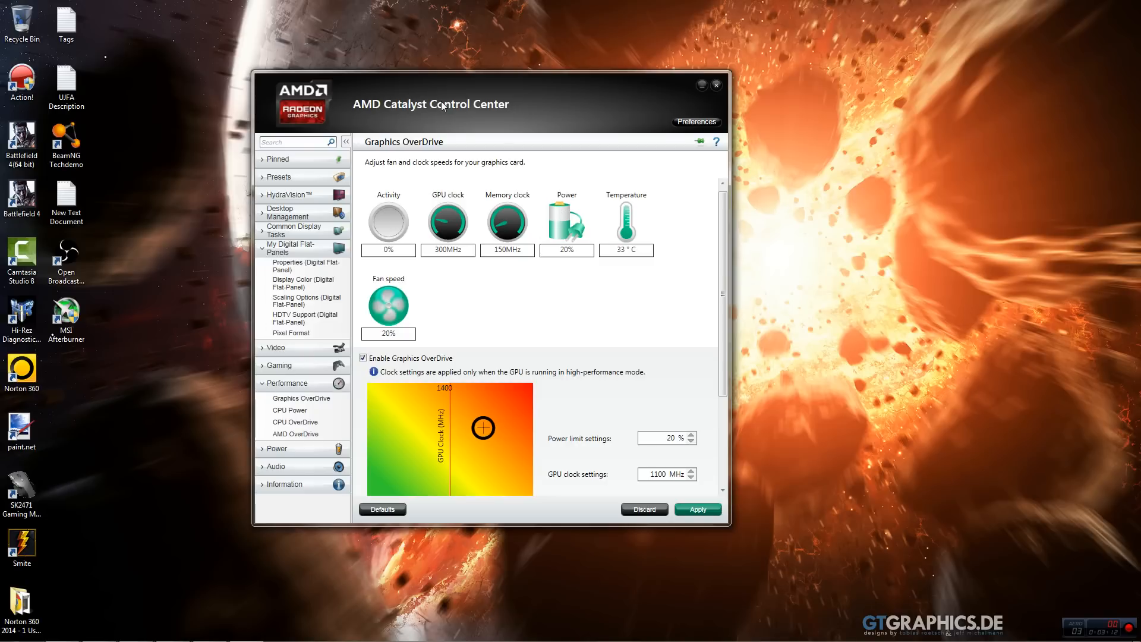